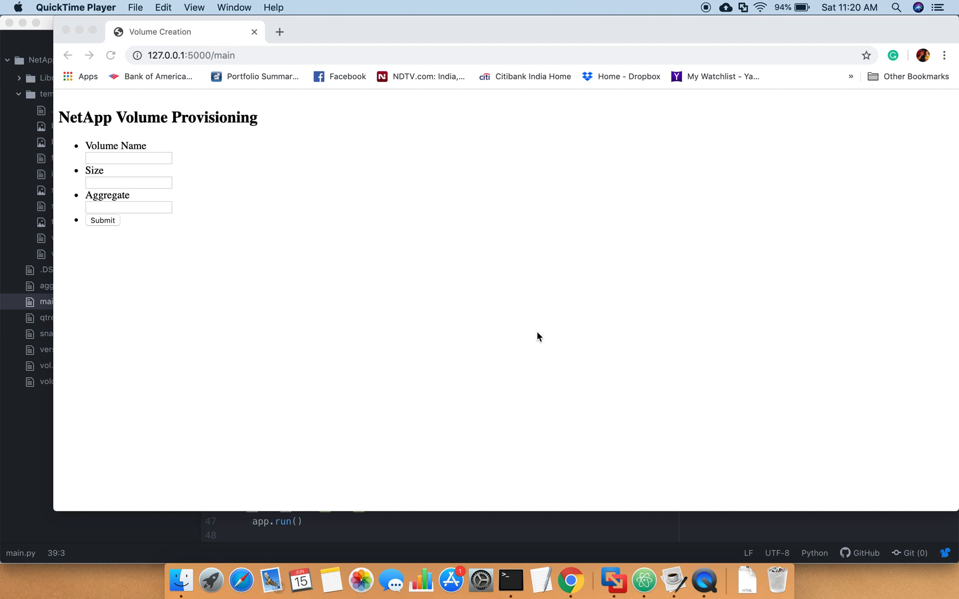
mouse_move(538, 336)
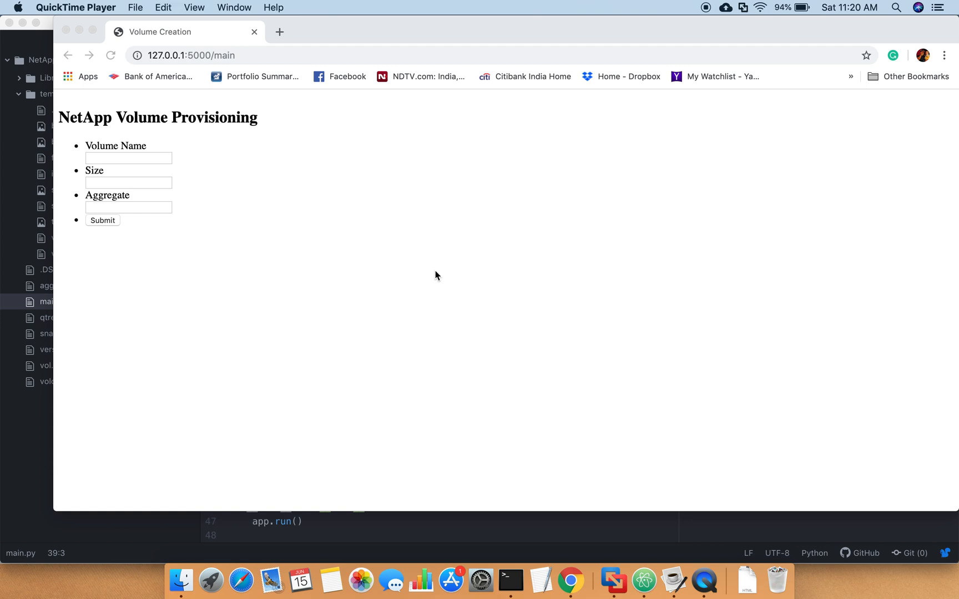
mouse_move(86, 175)
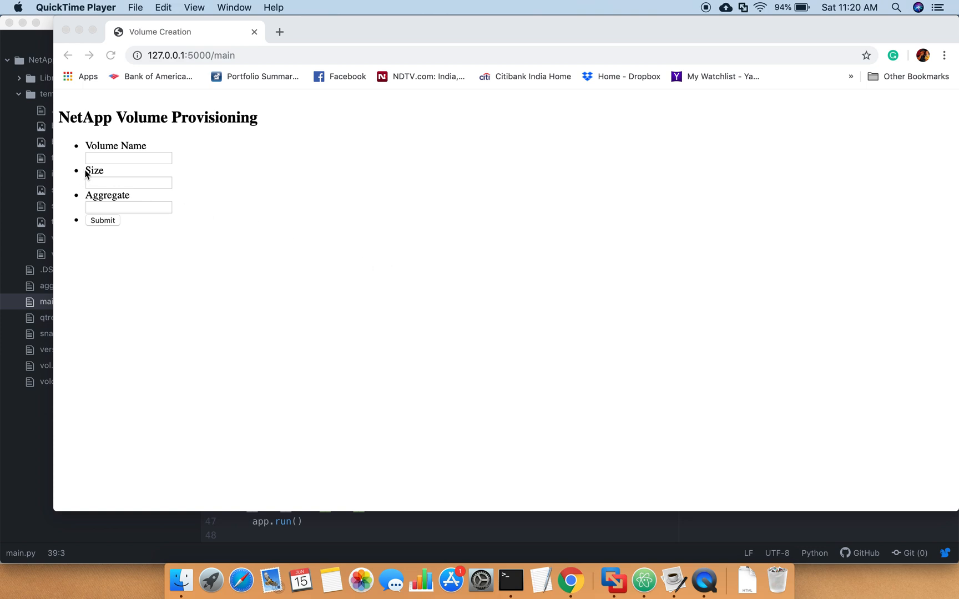
mouse_move(130, 163)
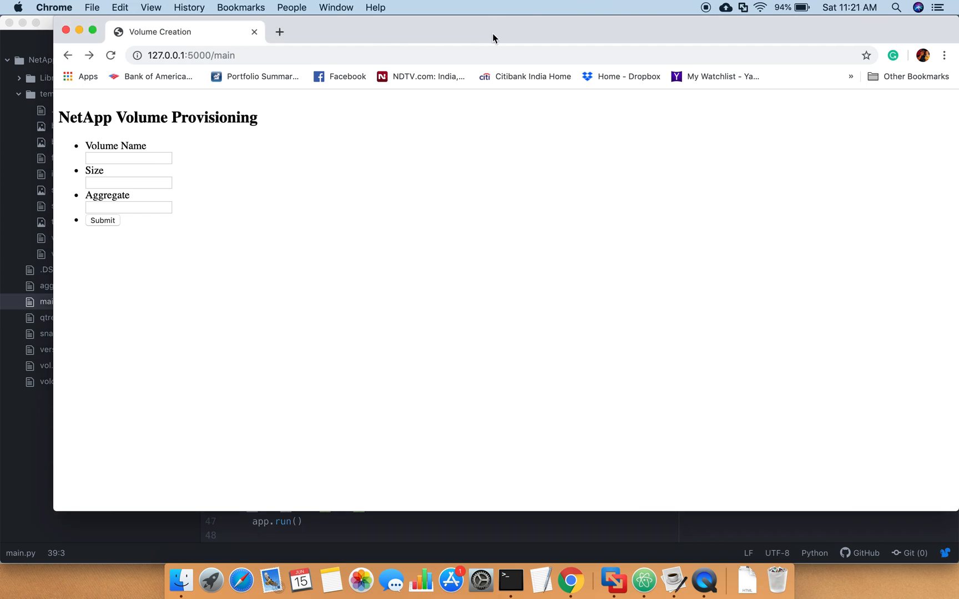
mouse_move(482, 36)
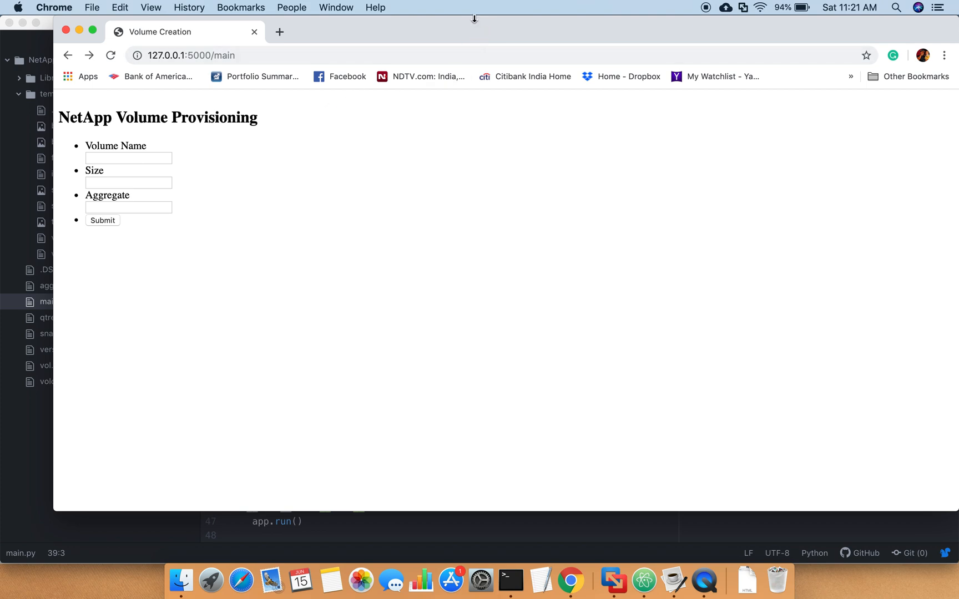
mouse_move(127, 157)
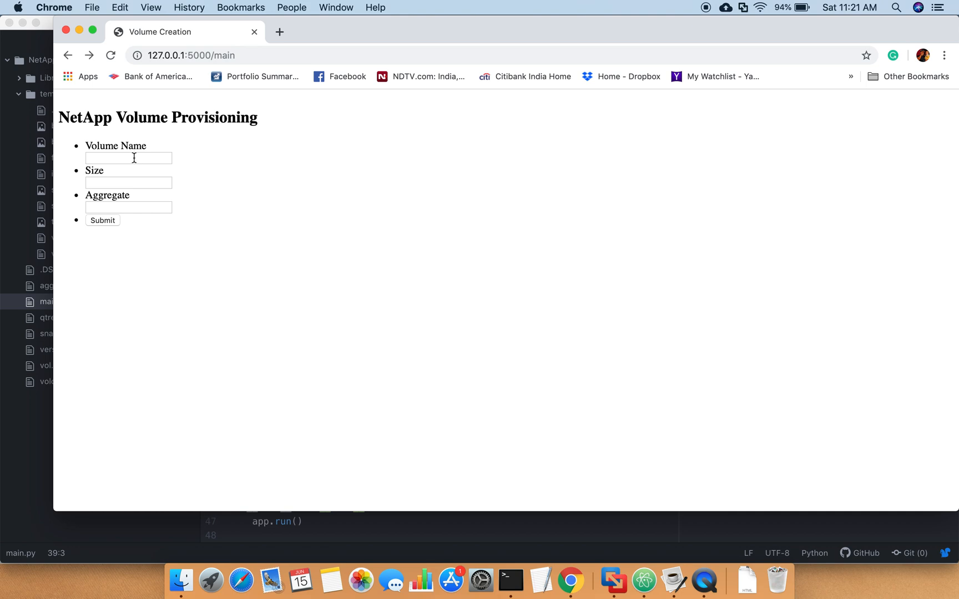
- Enter webvol01 as Volume Name and 1g as Size in the provisioning form
click(127, 158)
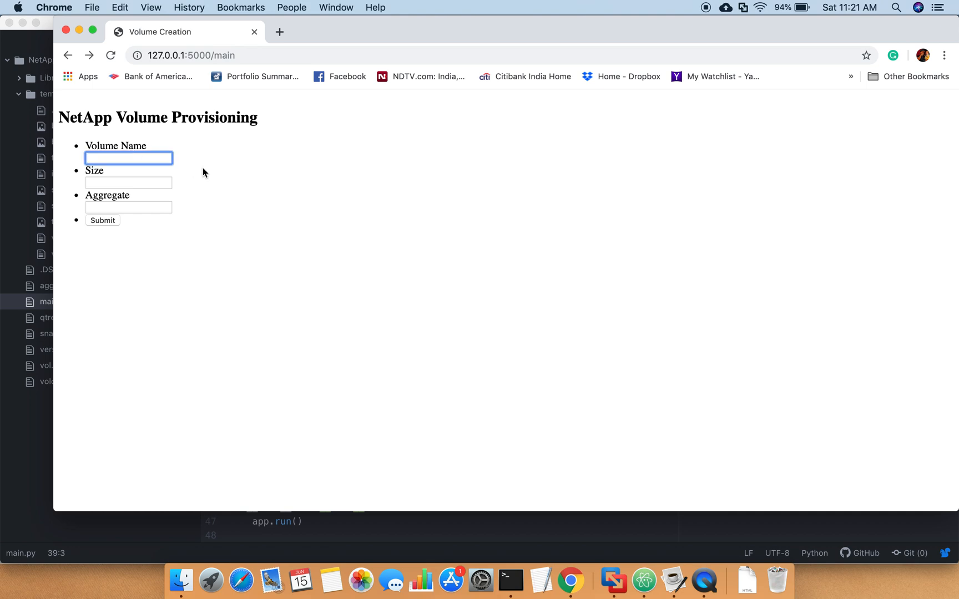
mouse_move(215, 175)
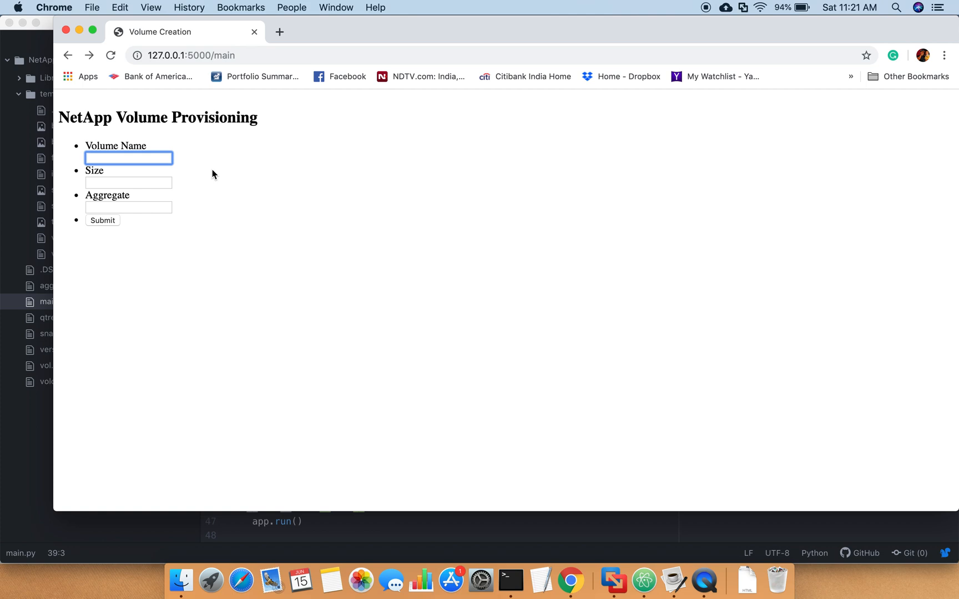
text(w)
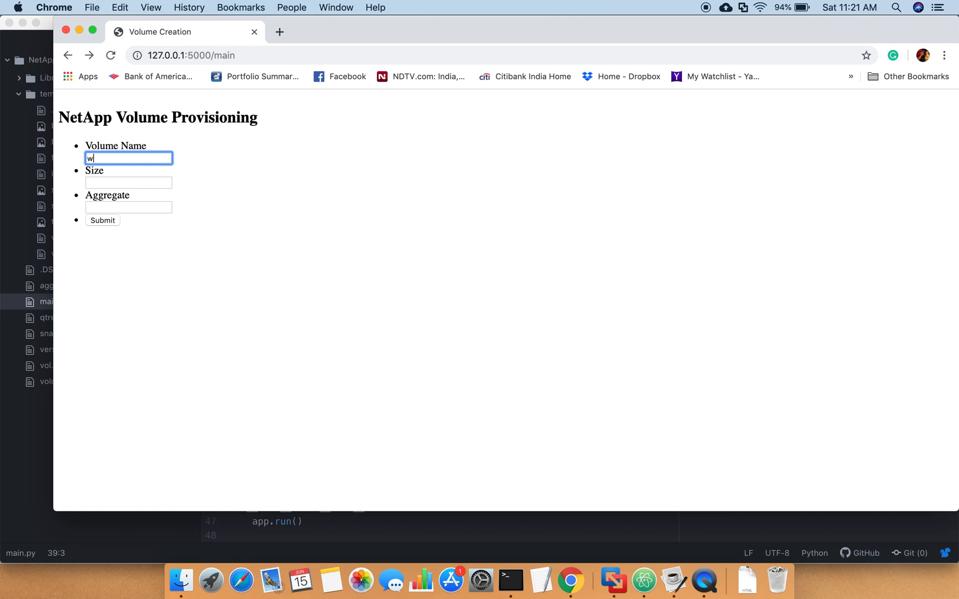
text(eb)
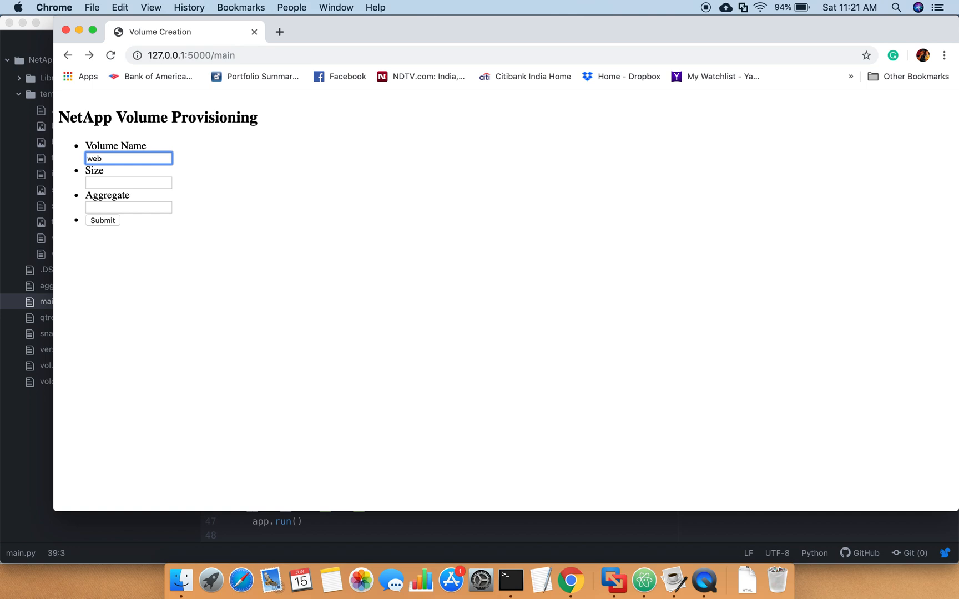
text(vol0)
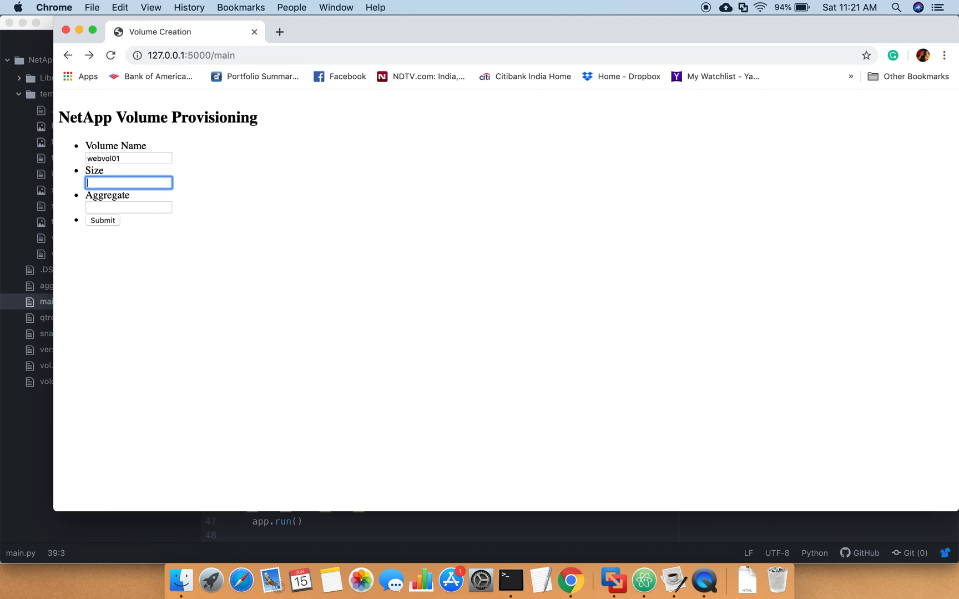
text(1g)
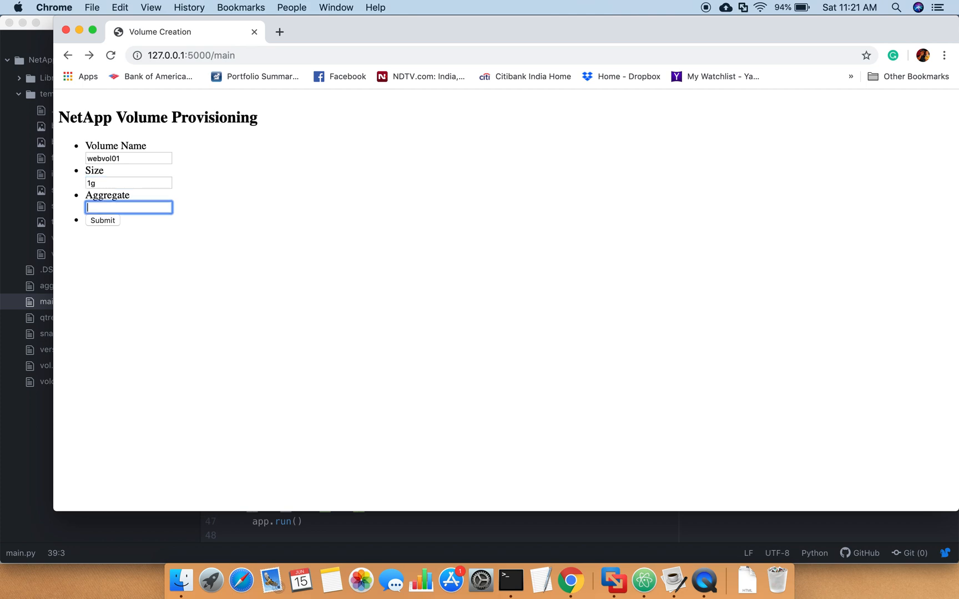
mouse_move(717, 484)
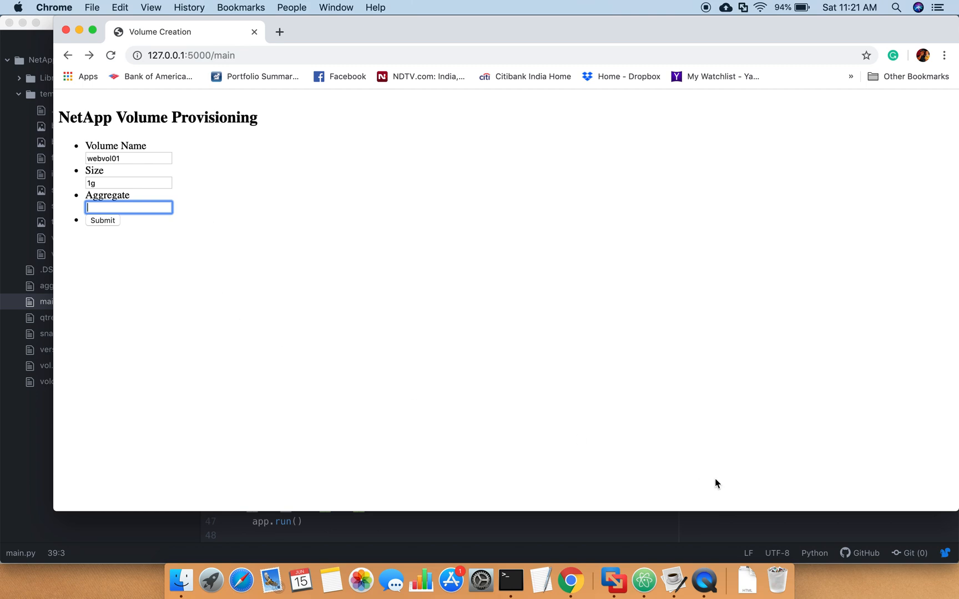
- Run 'aggr show' and 'vol show *webvol01*' in the cluster console, confirming no such volume yet
click(610, 574)
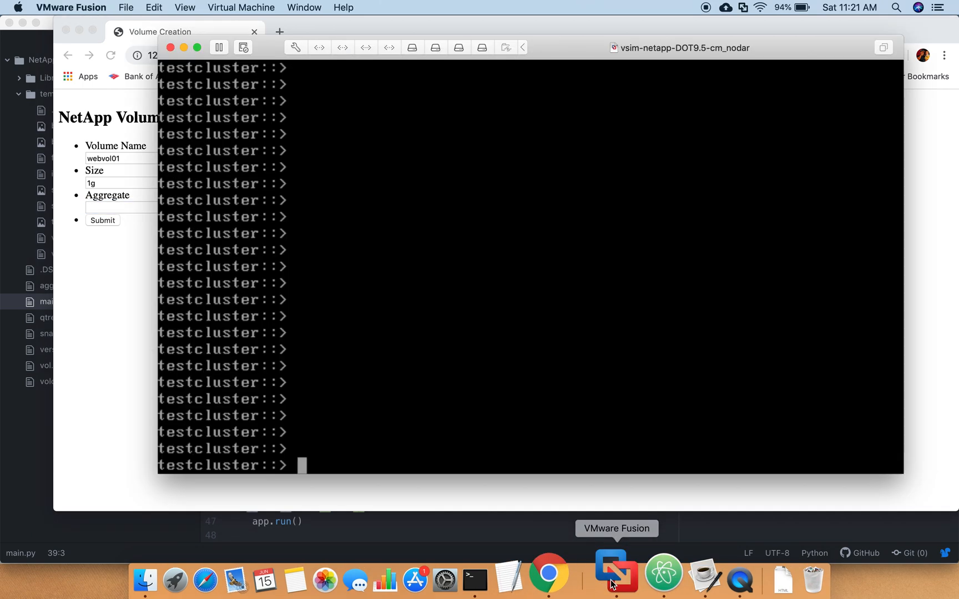
text(aggr show)
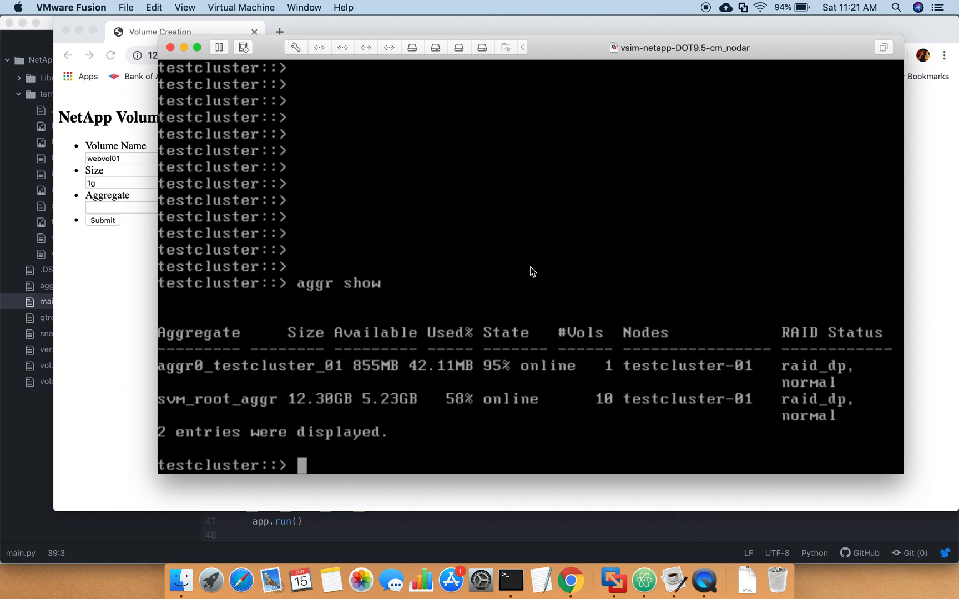
text(vol show)
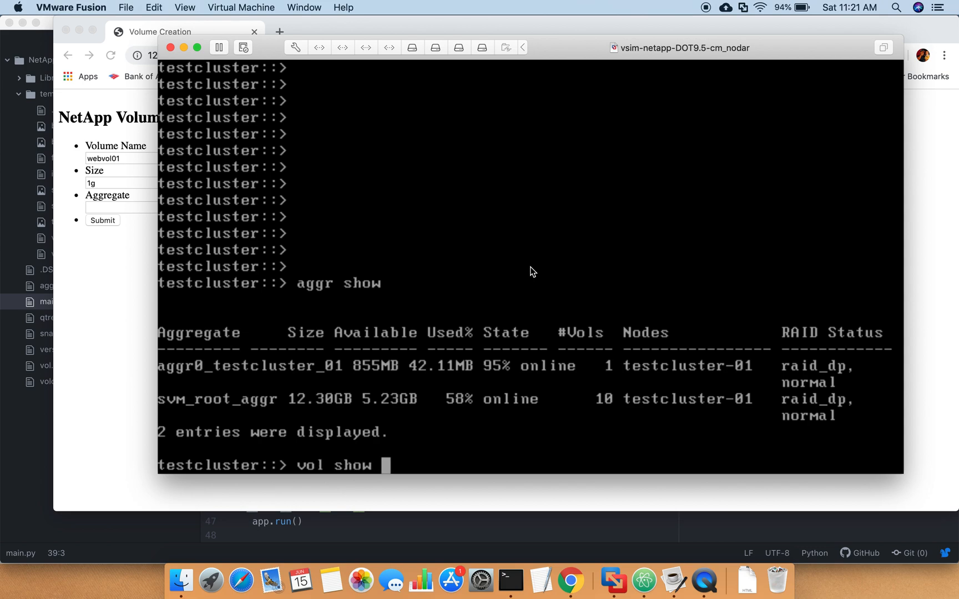
text(*)
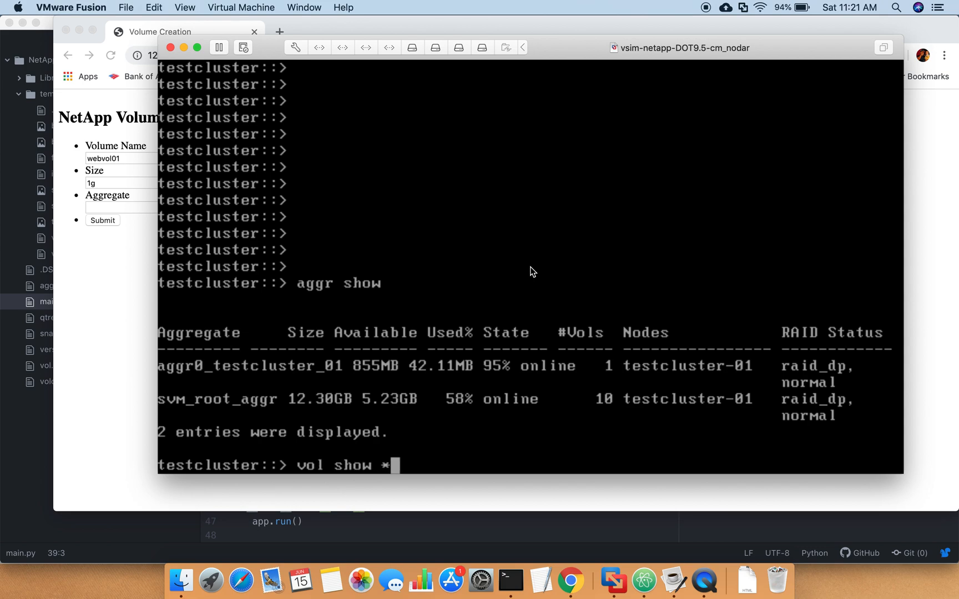
text(webvol01*)
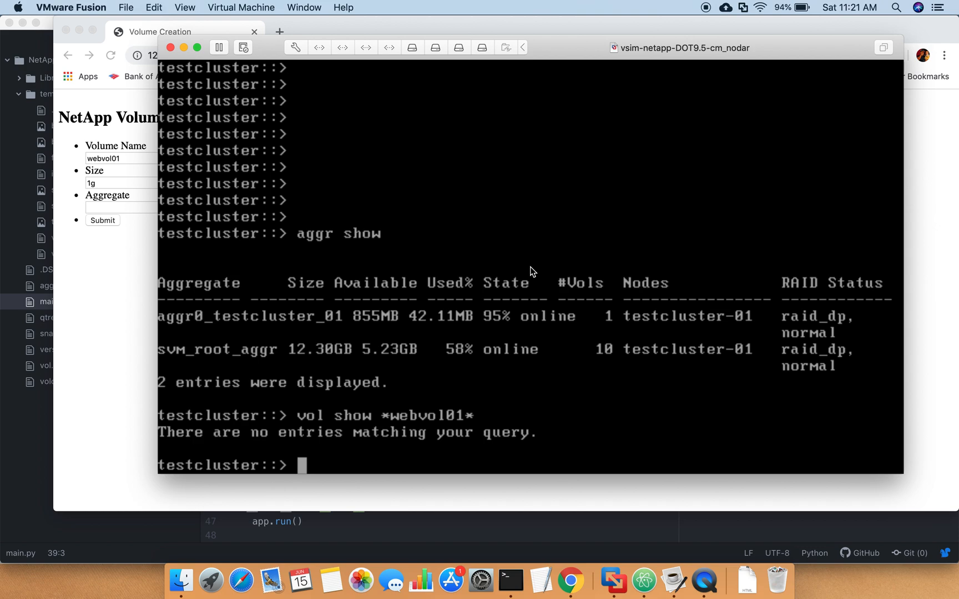
click(128, 207)
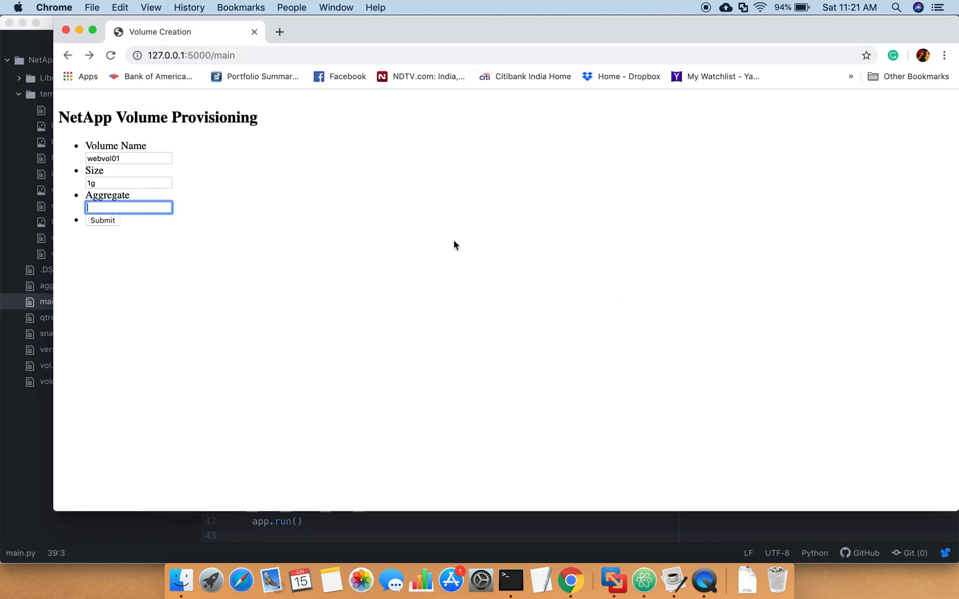
- Fill the Aggregate field with svm_root_aggr
text(svm_root_aggr)
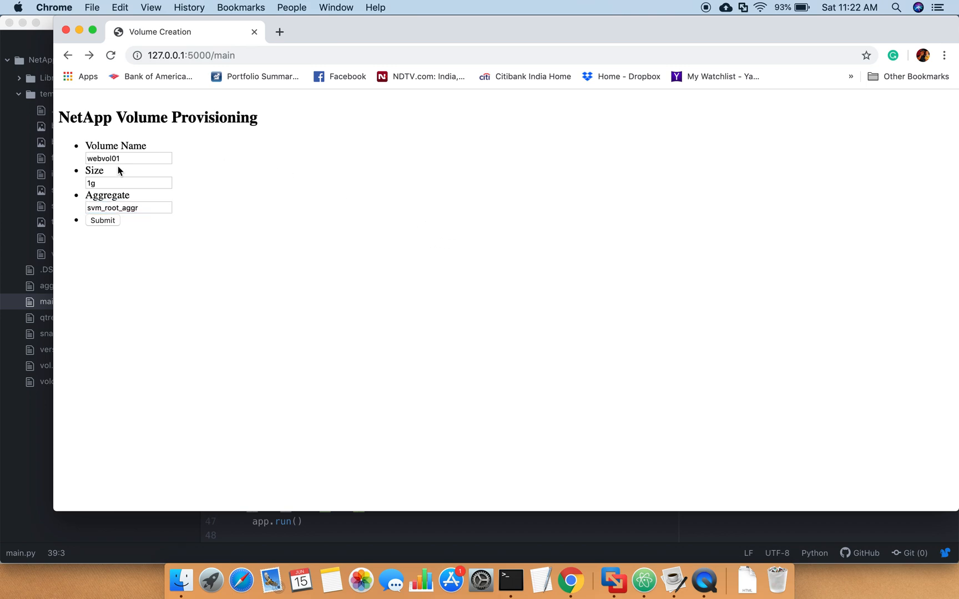
mouse_move(166, 219)
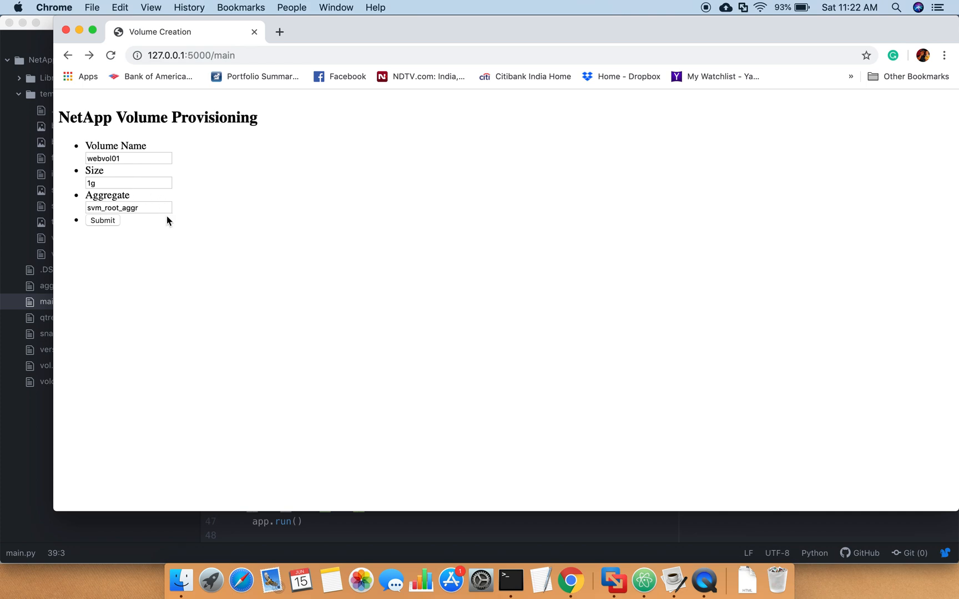
mouse_move(161, 212)
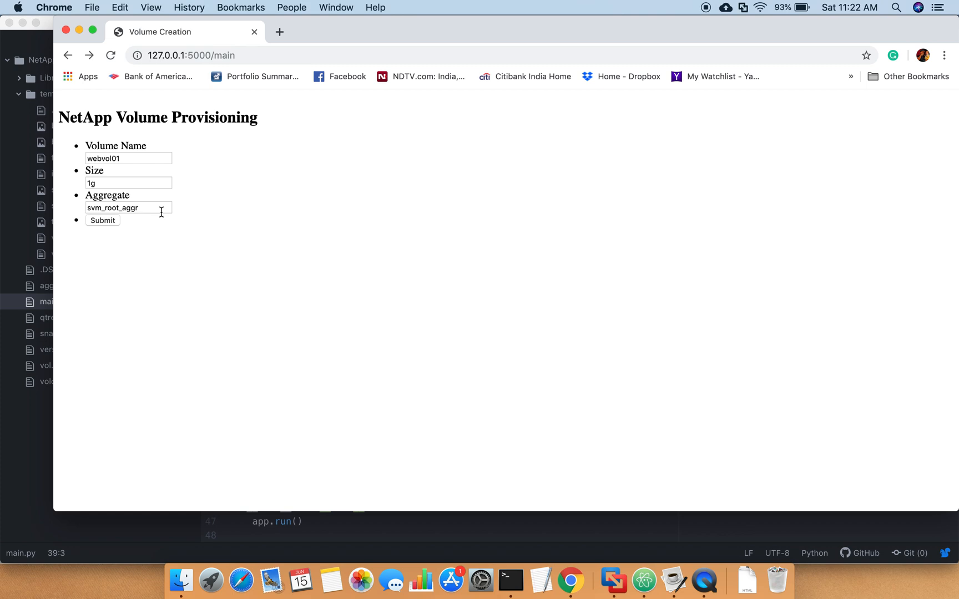
mouse_move(109, 229)
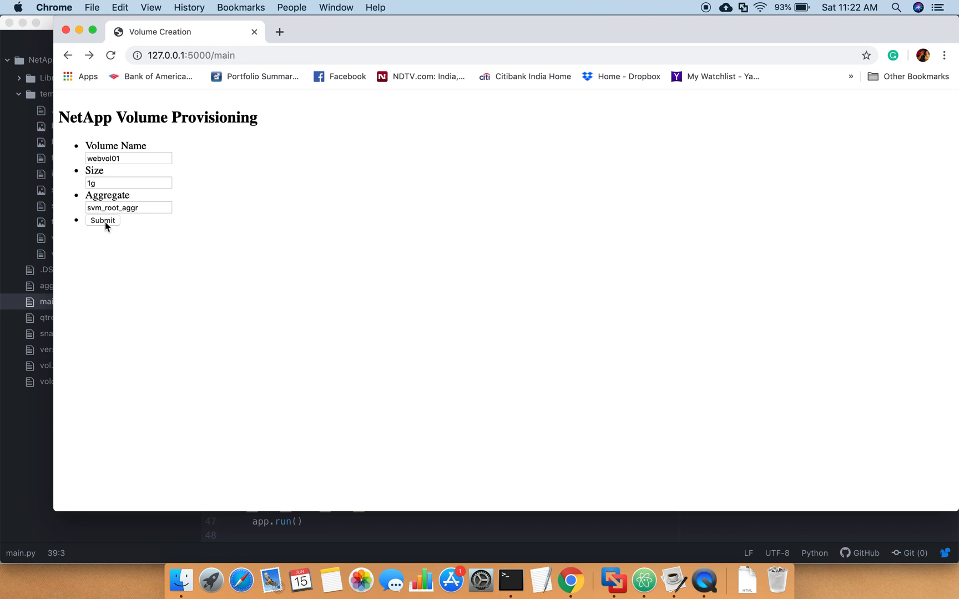
- Submit the form to get the 'Volume Created.' page, then return to the cluster console
click(102, 219)
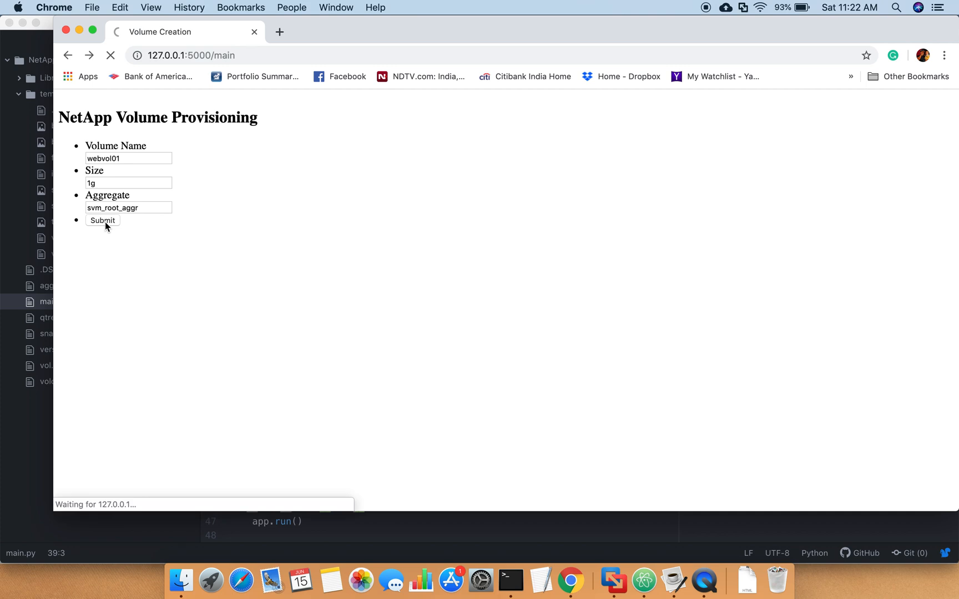
click(102, 220)
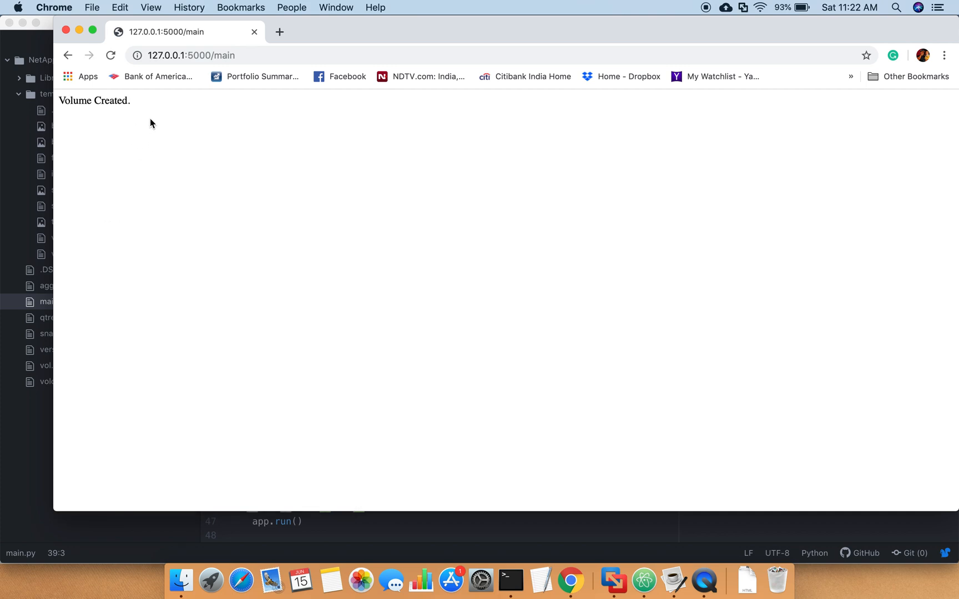
key(cmd+tab)
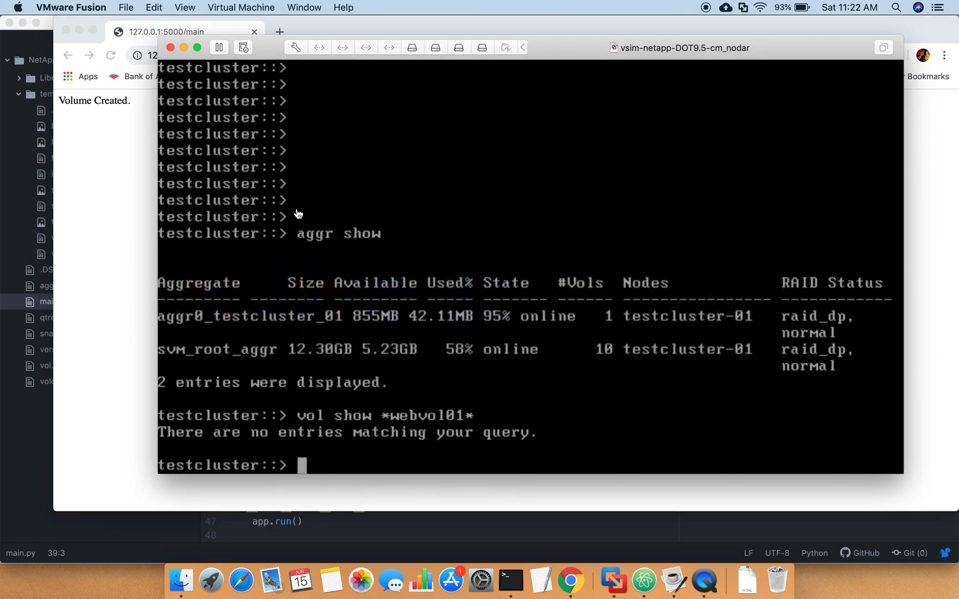
- Run 'vol show *webvol01*' to verify the new volume exists in the cluster
text(vol show *webvol01*)
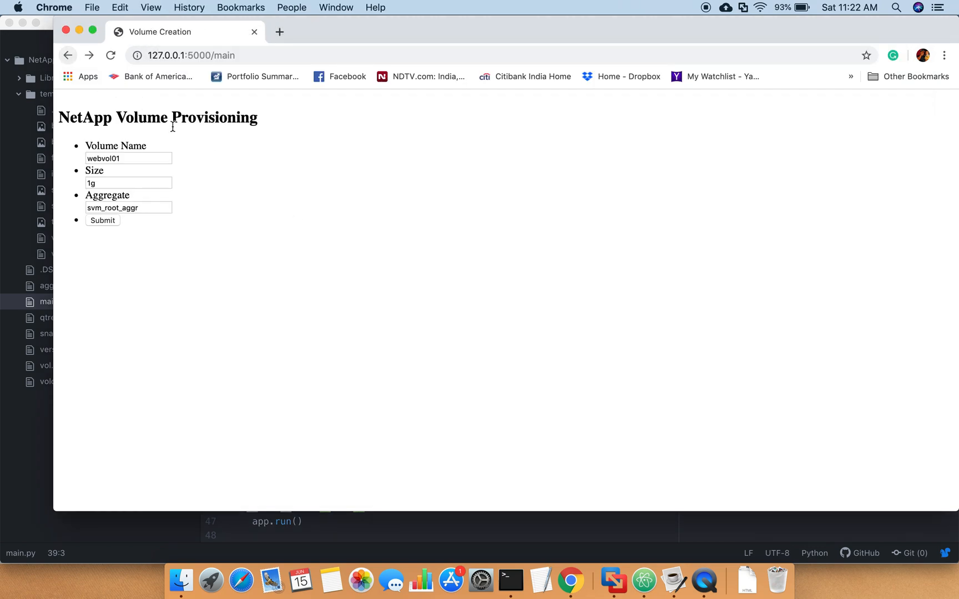
mouse_move(327, 207)
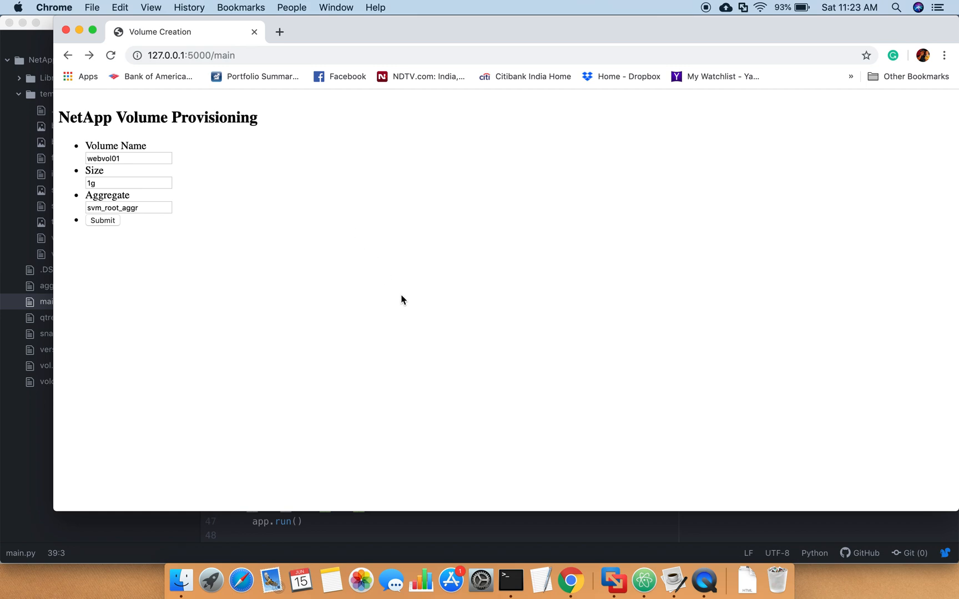
mouse_move(452, 318)
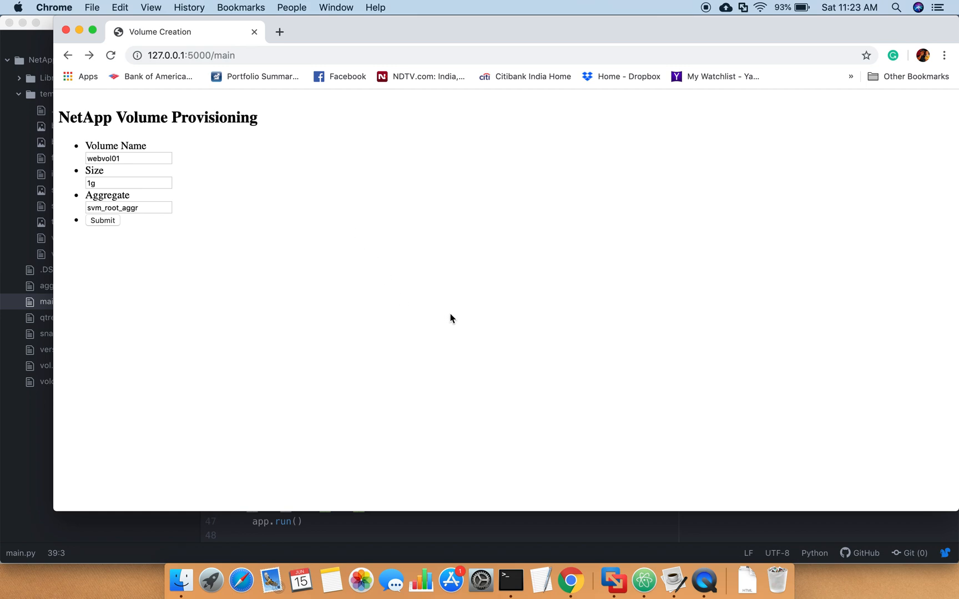
mouse_move(555, 398)
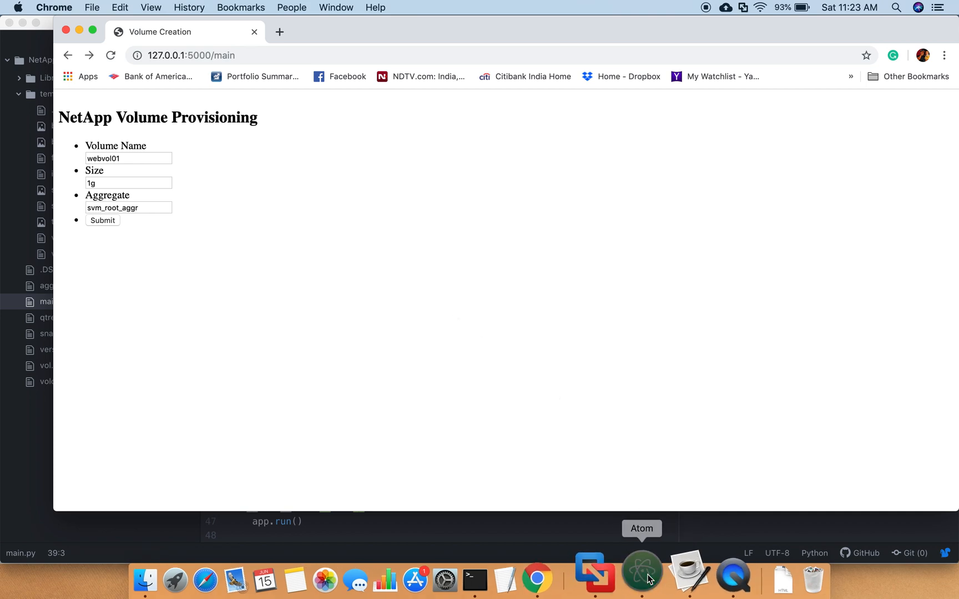
- Show main.py in Atom and scroll to the POST handler building the volume-create call
click(639, 577)
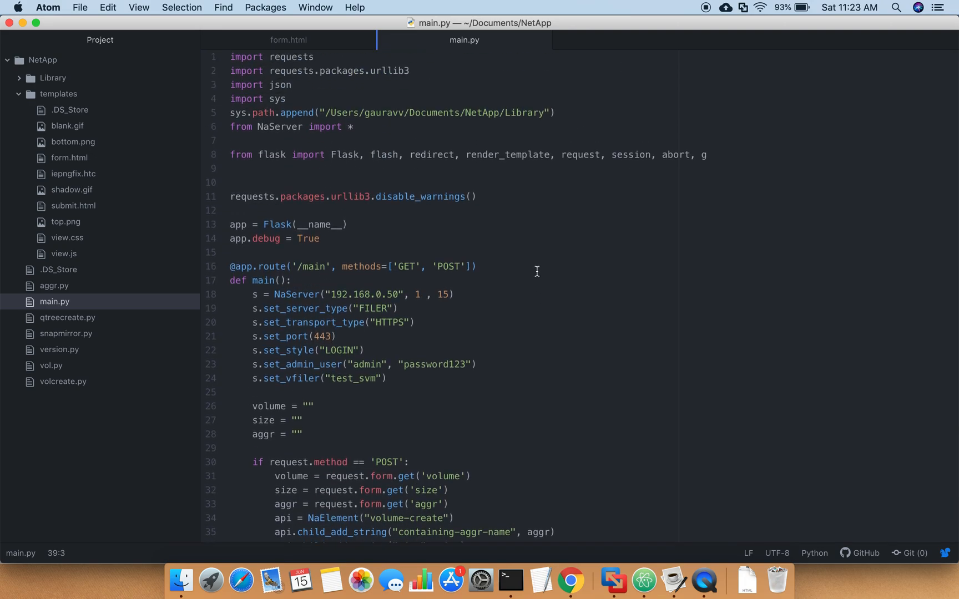
mouse_move(537, 277)
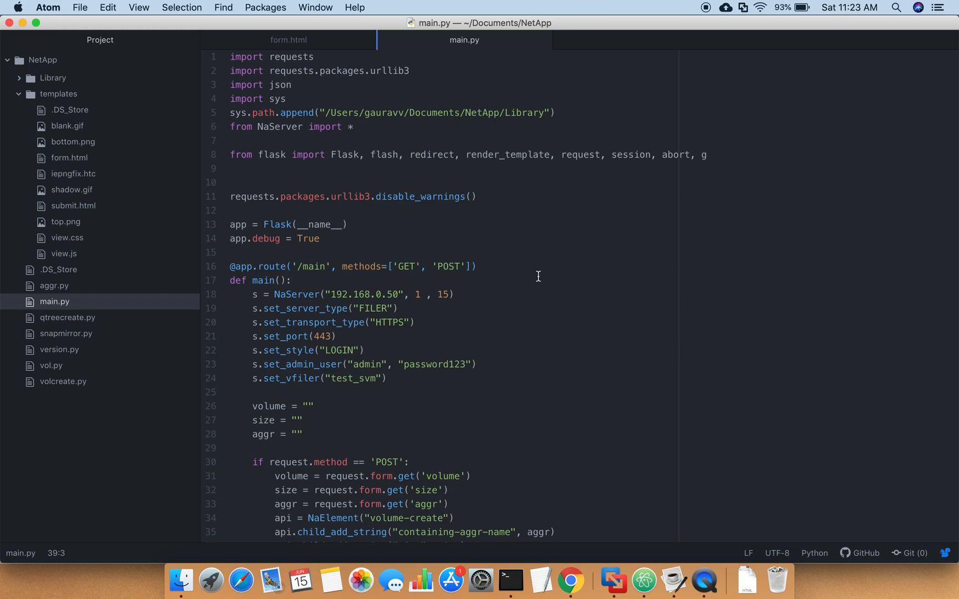
scroll(down, 3)
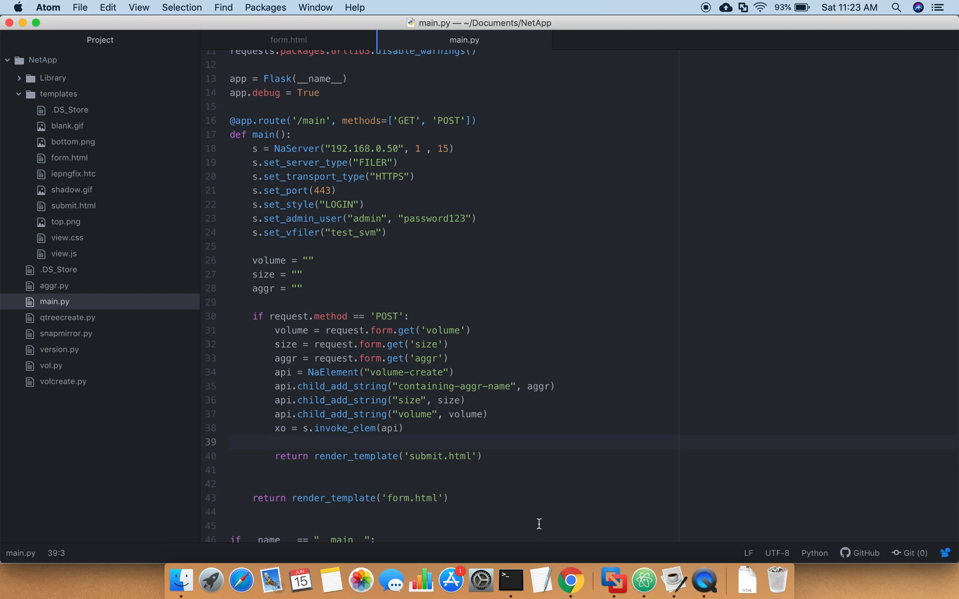
click(565, 578)
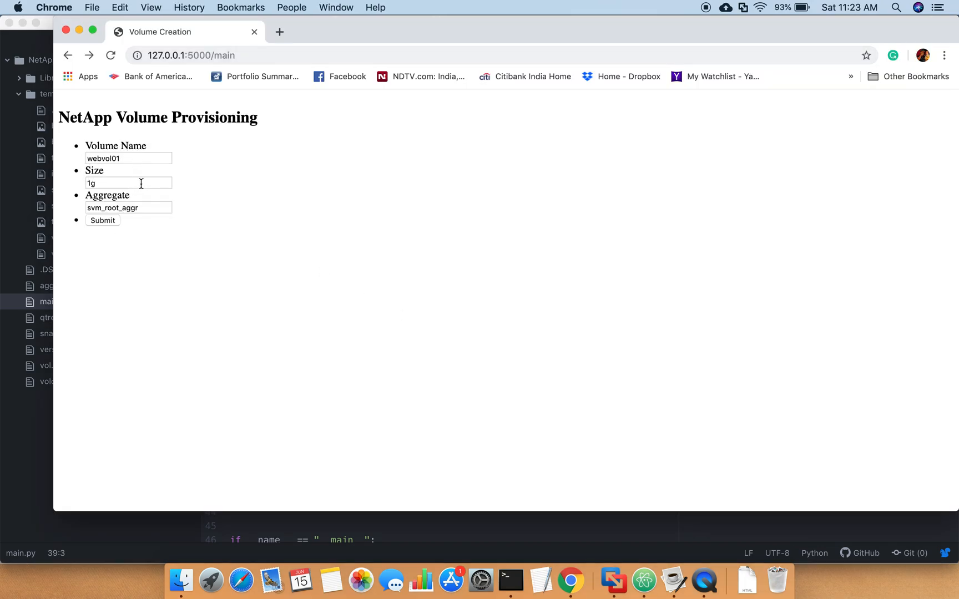
mouse_move(227, 234)
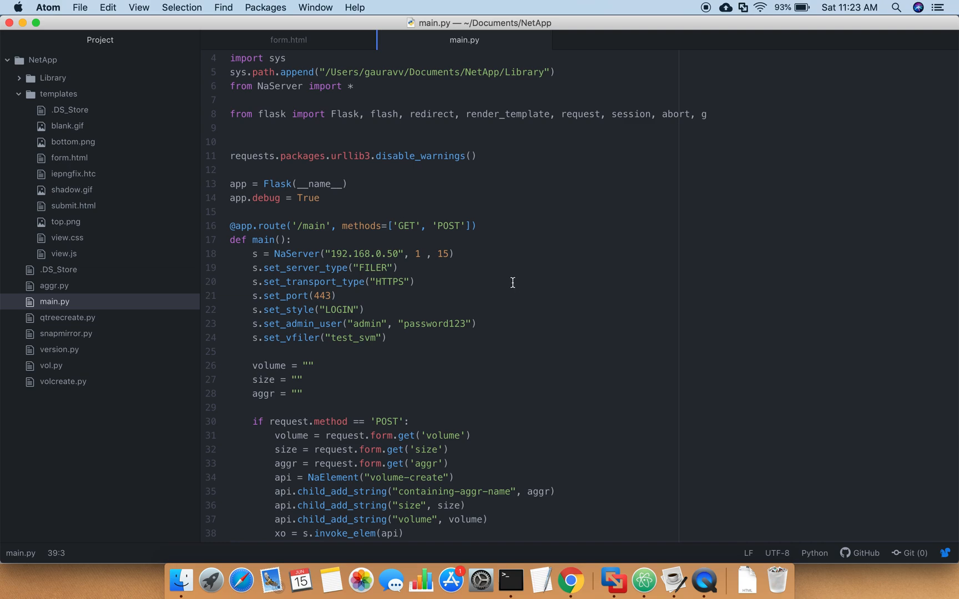
- Highlight lines 31–38 of main.py that read the form fields and invoke volume-create
scroll(down, 3)
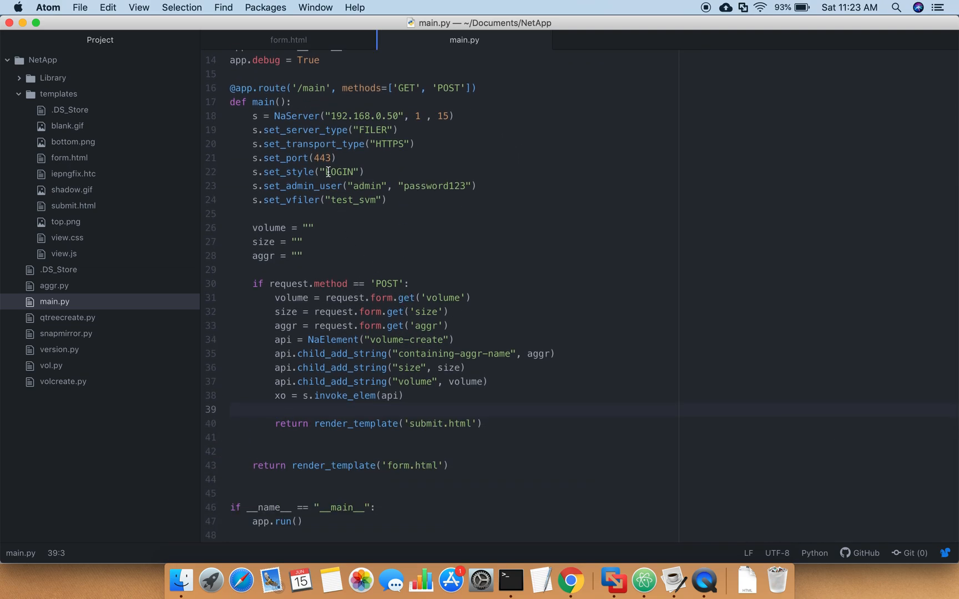
click(251, 116)
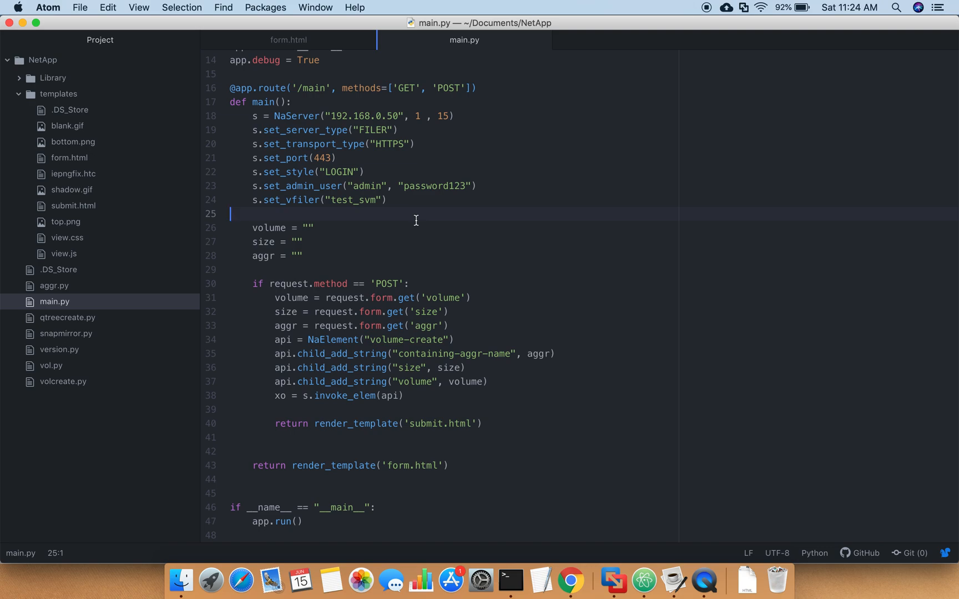
mouse_move(504, 250)
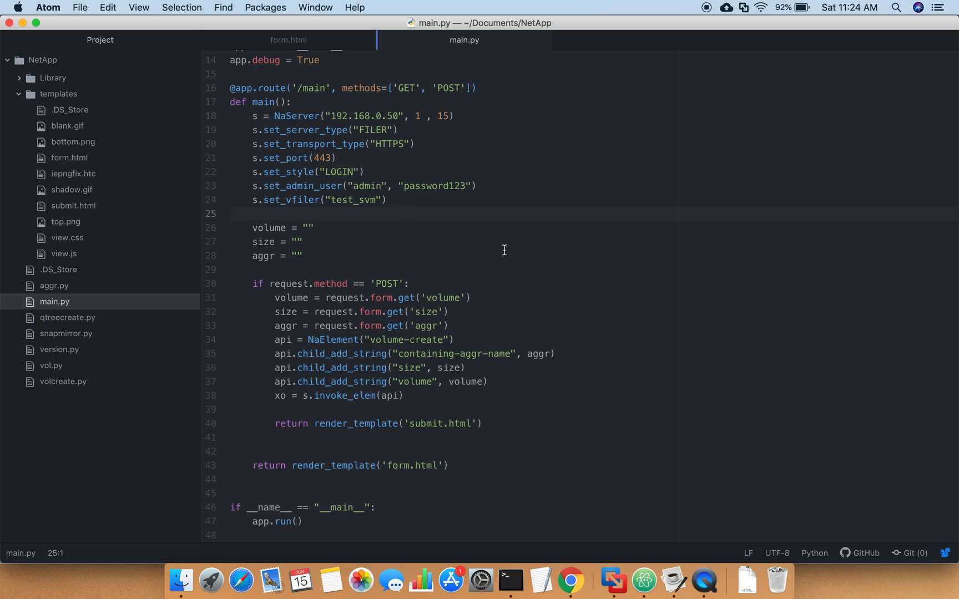
click(231, 213)
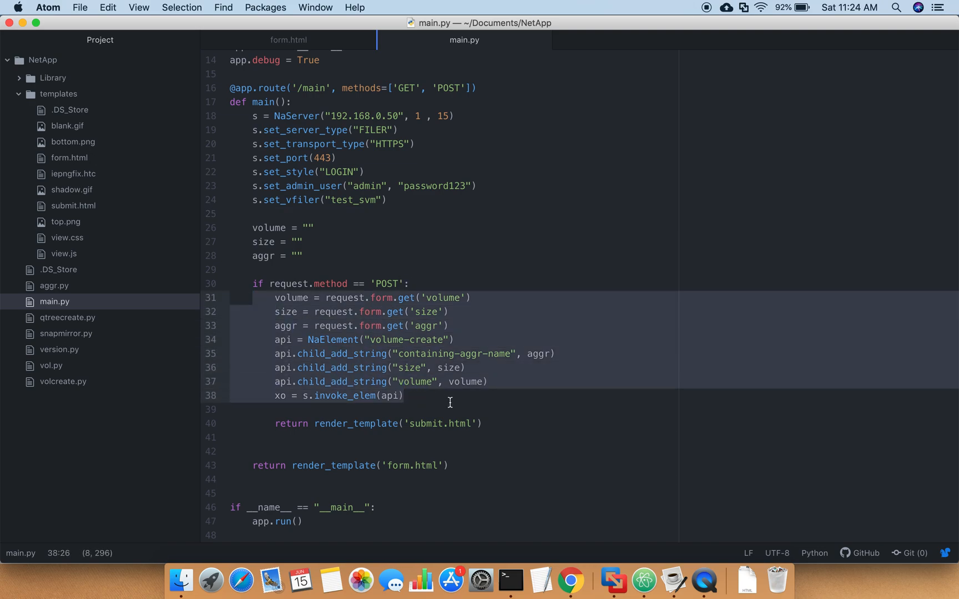
- Clear the code selection and bring the Chrome provisioning form back to the front
click(402, 396)
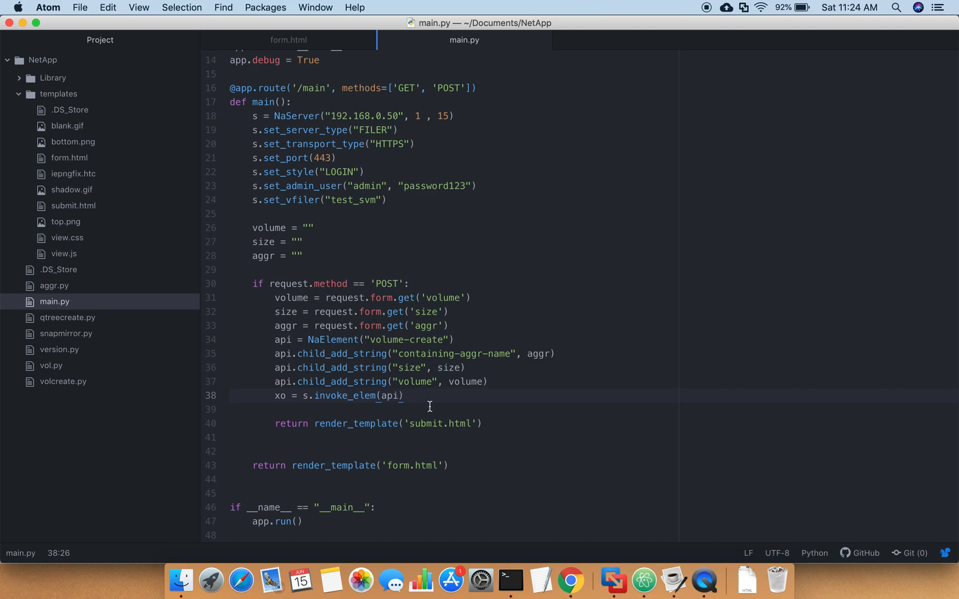
click(403, 396)
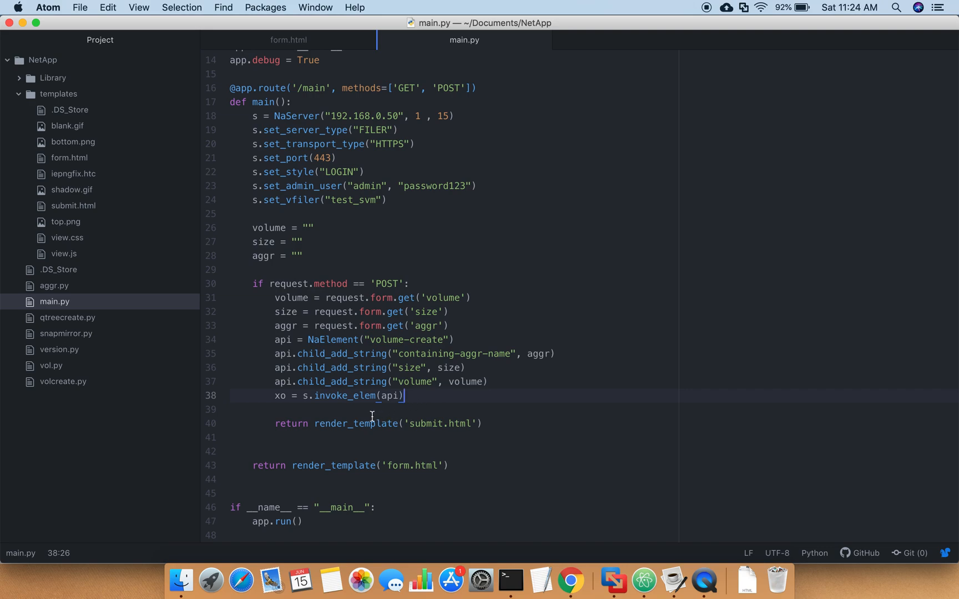
mouse_move(427, 430)
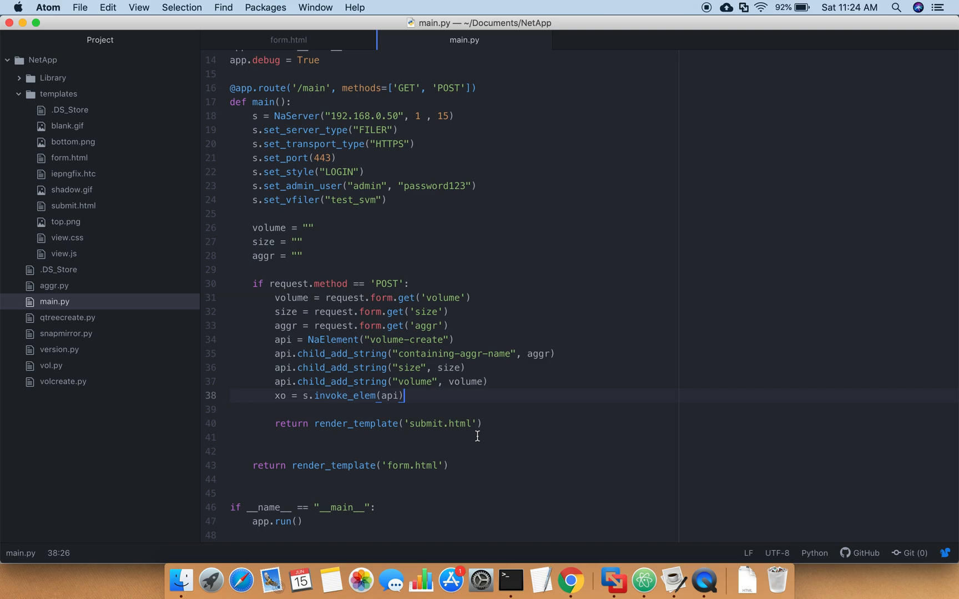
click(570, 580)
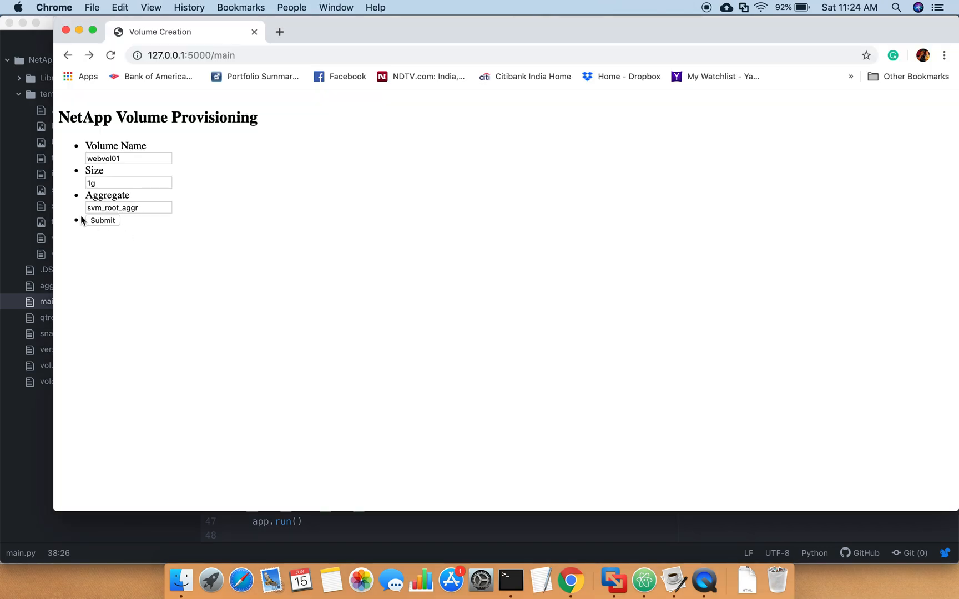
- Leave the filled form and return to main.py's imports and Flask app setup in Atom
click(102, 219)
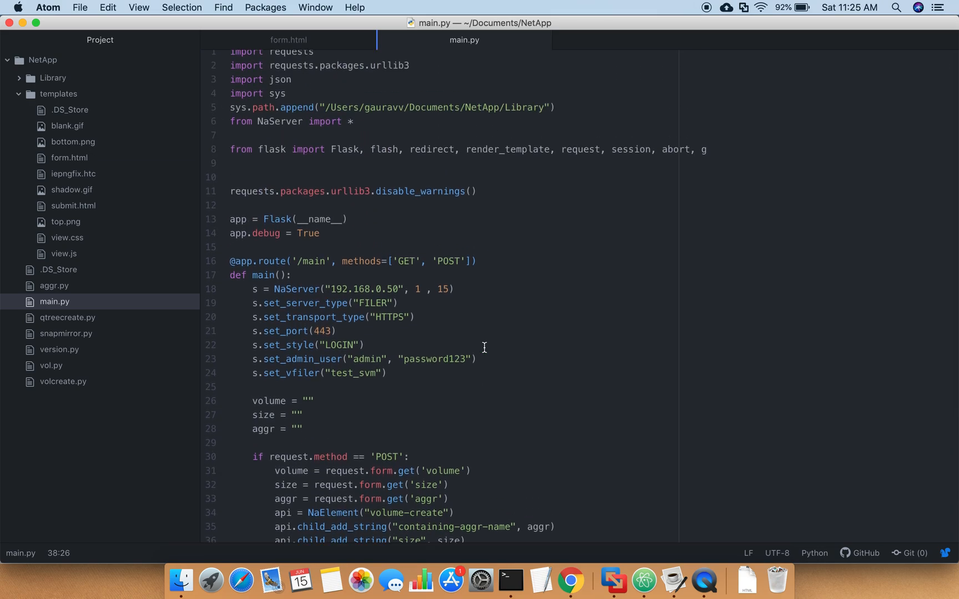
mouse_move(486, 345)
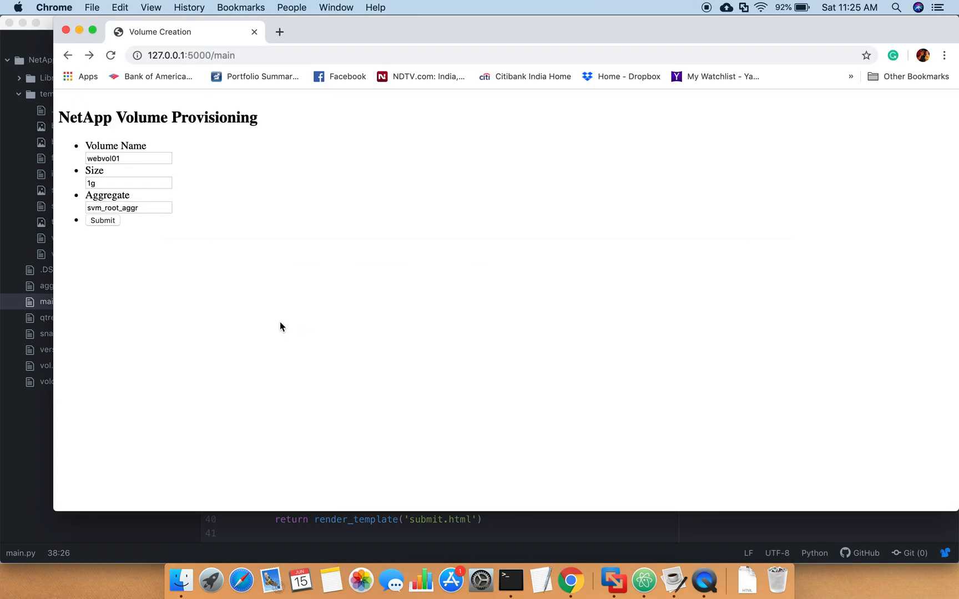
mouse_move(253, 224)
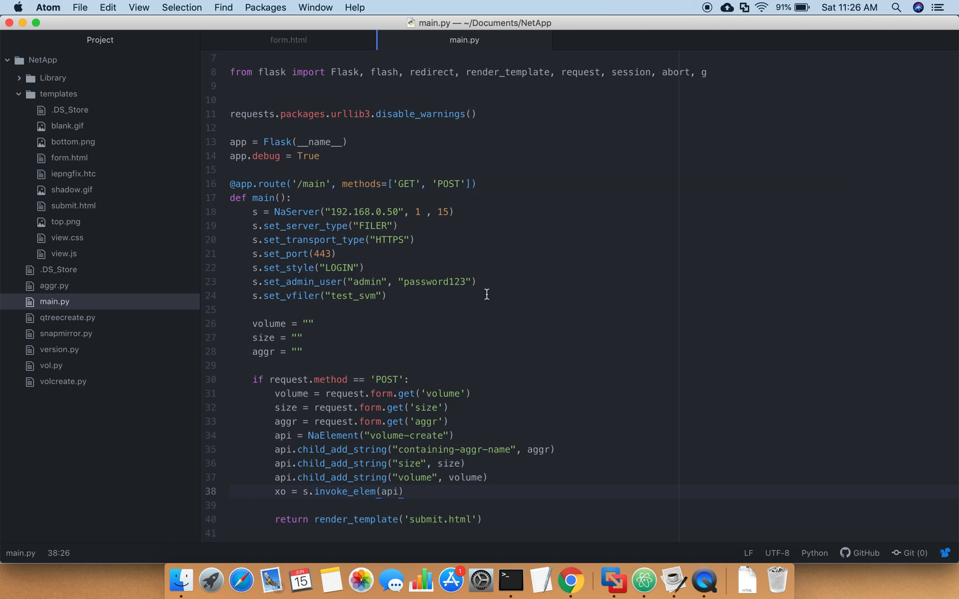
click(402, 490)
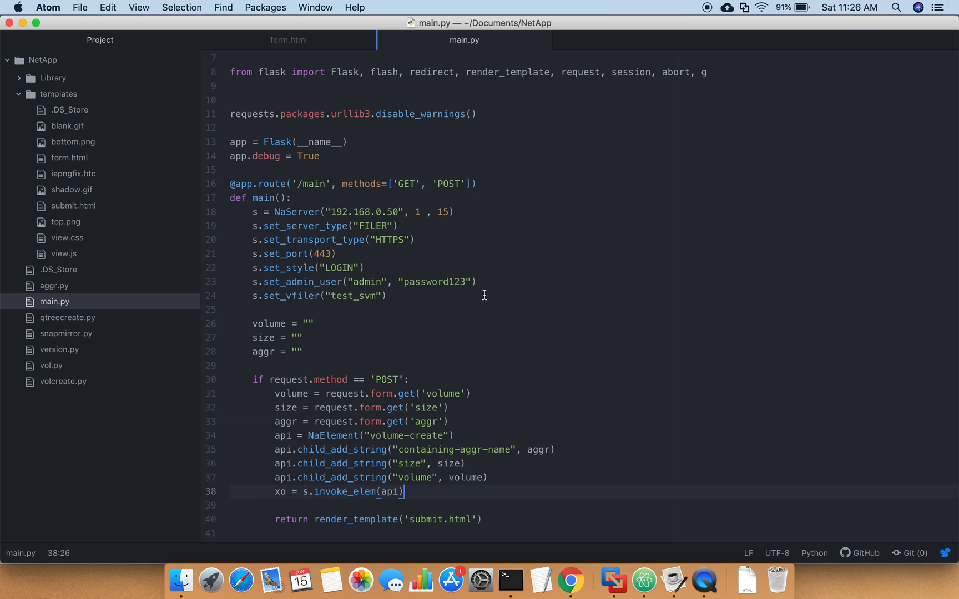
scroll(down, 3)
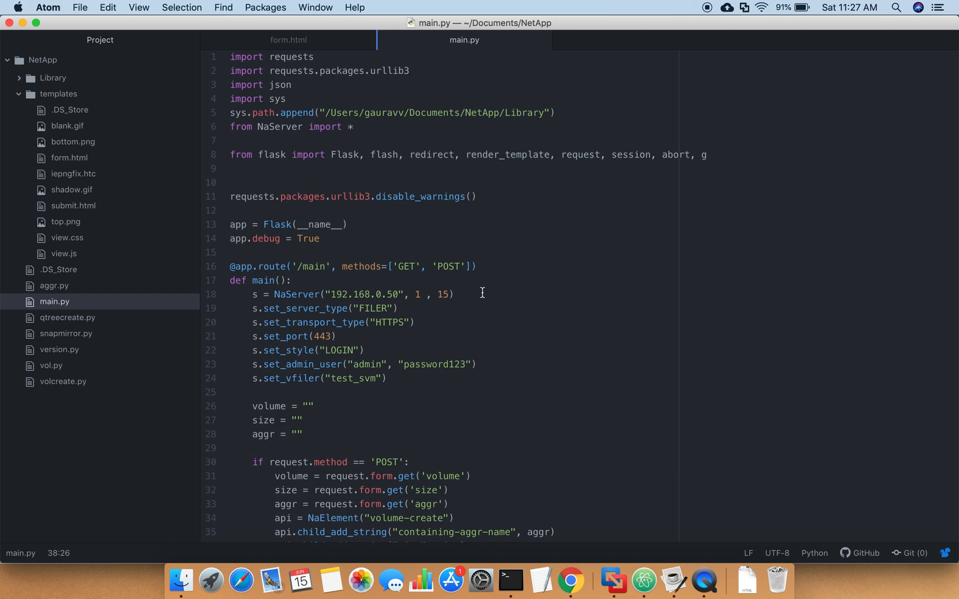
mouse_move(497, 296)
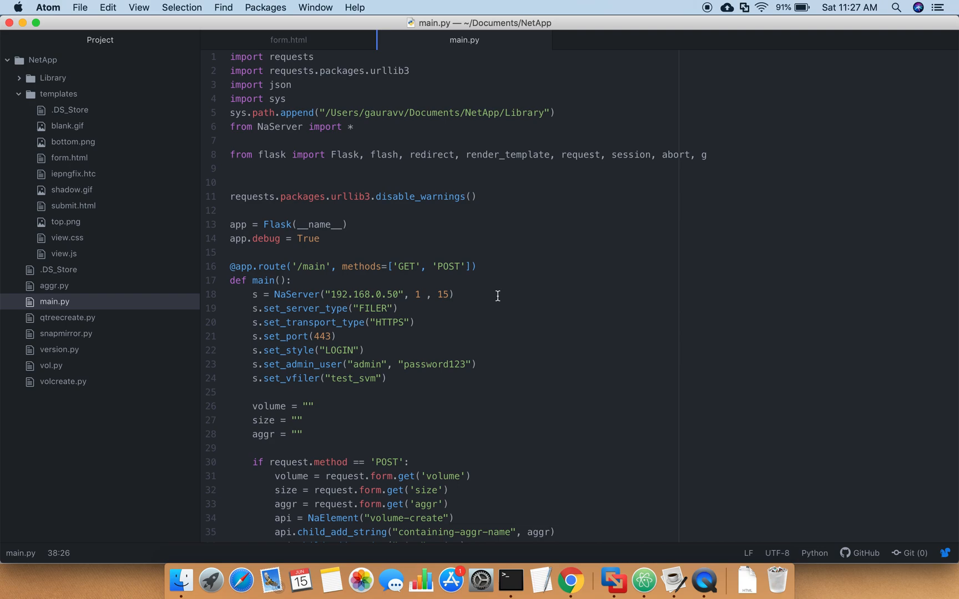
mouse_move(349, 285)
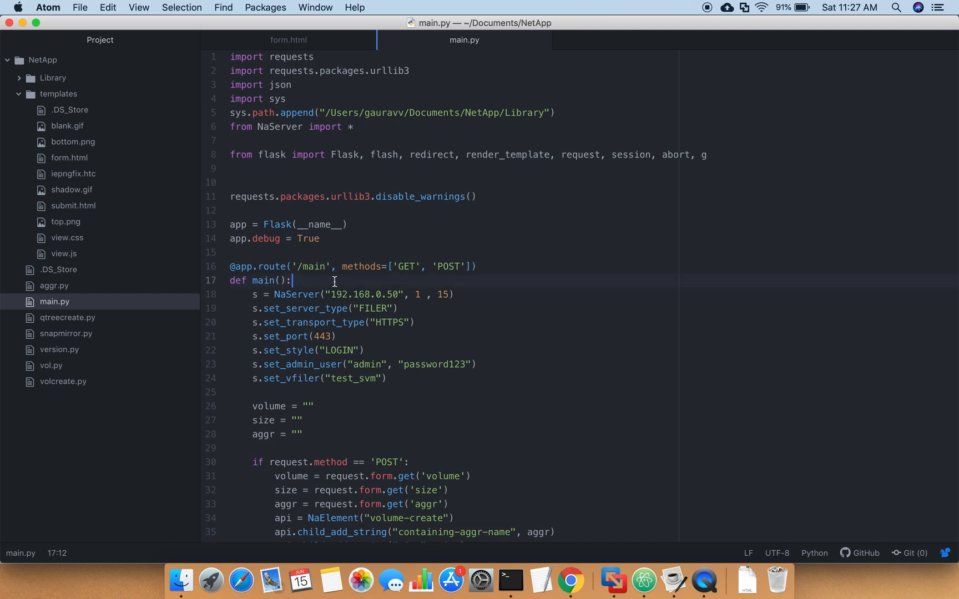
mouse_move(621, 253)
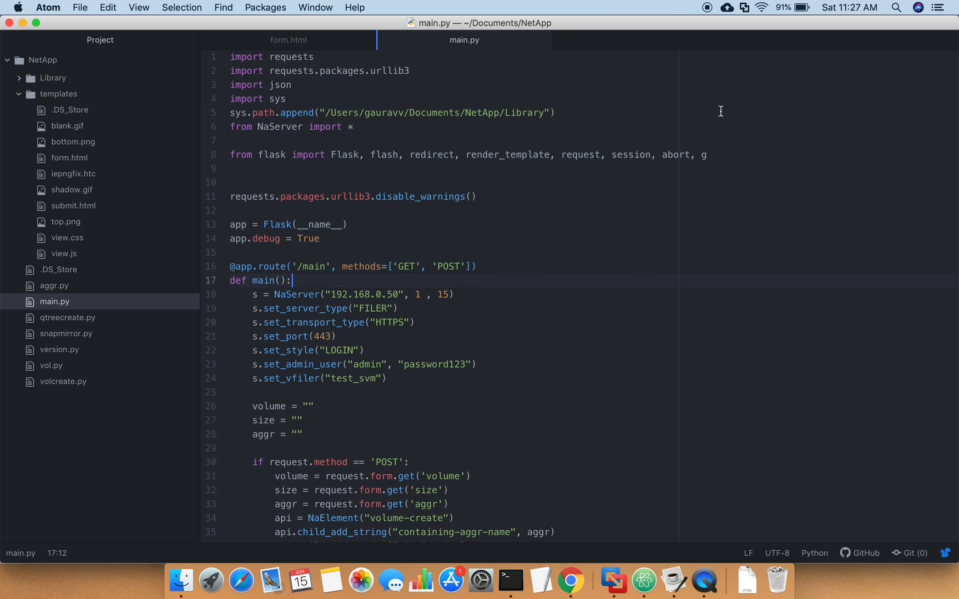
mouse_move(716, 50)
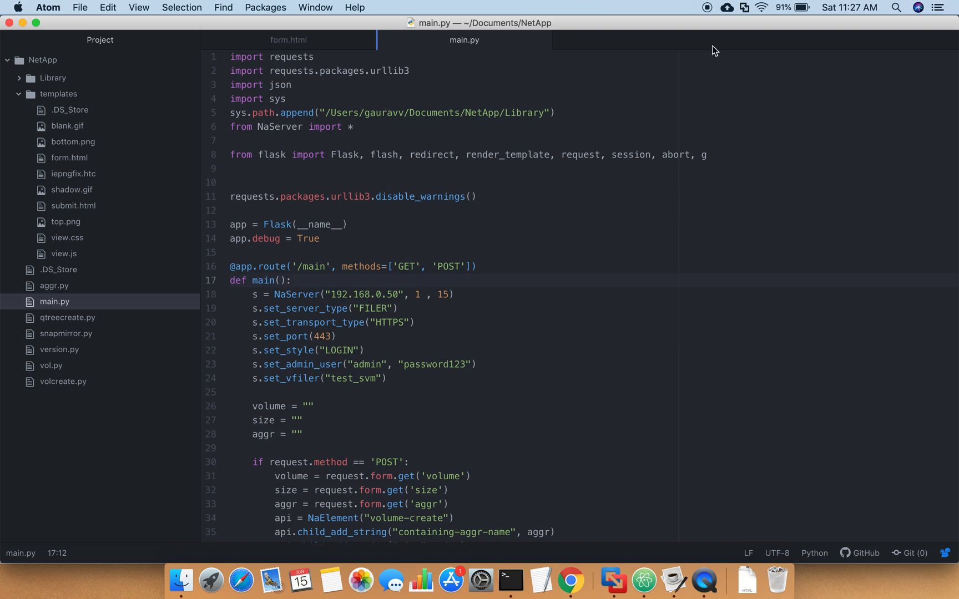